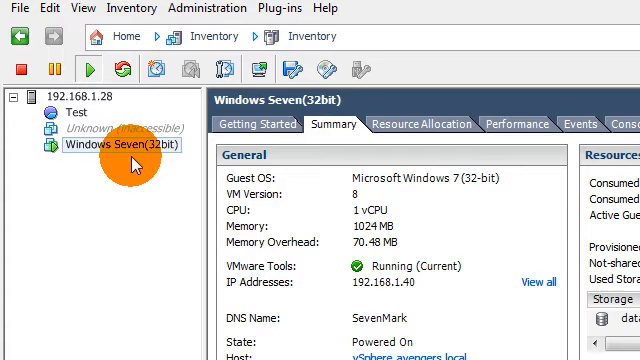
pyautogui.moveTo(116, 200)
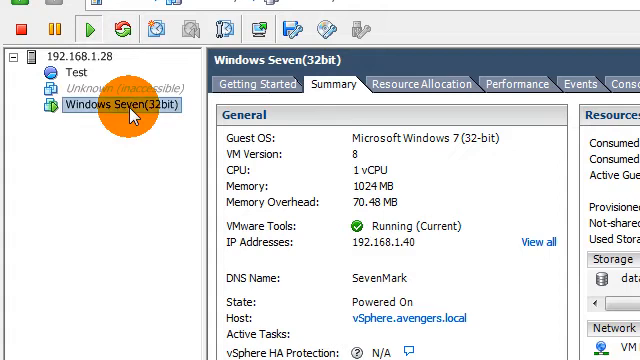
# Step: Bring up Virtual Machine Properties for the Windows Seven (32bit) VM via Edit Settings
pyautogui.rightClick(108, 104)
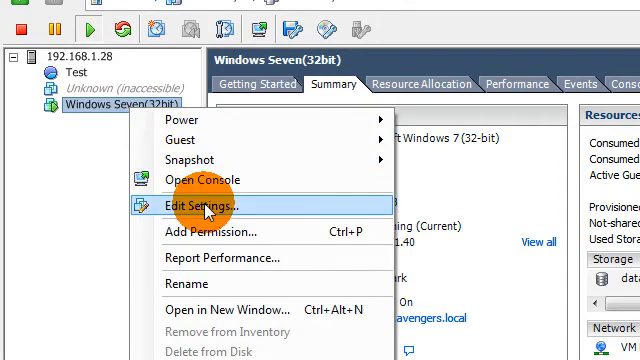
pyautogui.click(202, 204)
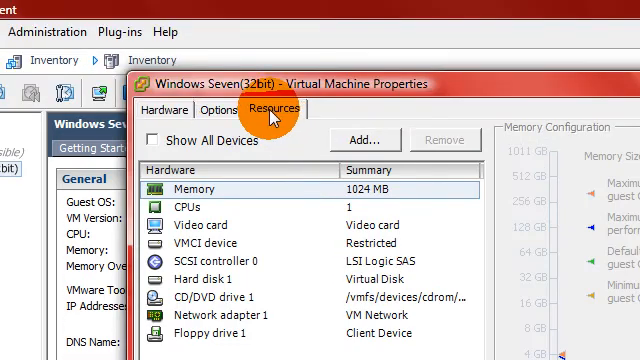
# Step: Set the VM's hard disk resource shares to High under Resources > Disk and return to the VM overview
pyautogui.click(284, 108)
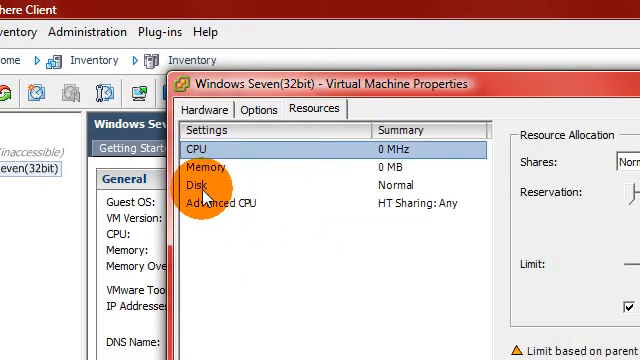
pyautogui.click(216, 184)
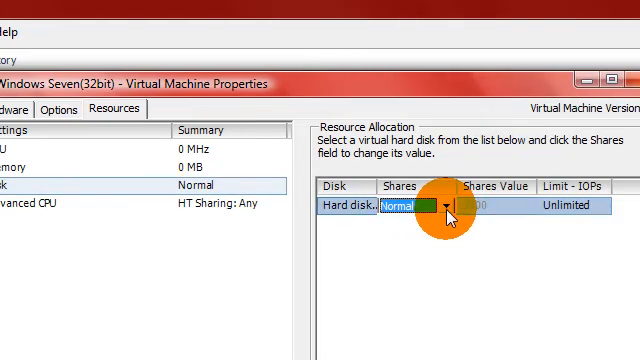
pyautogui.click(448, 204)
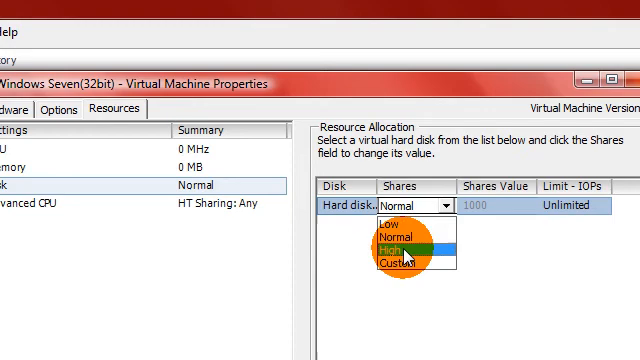
pyautogui.click(400, 246)
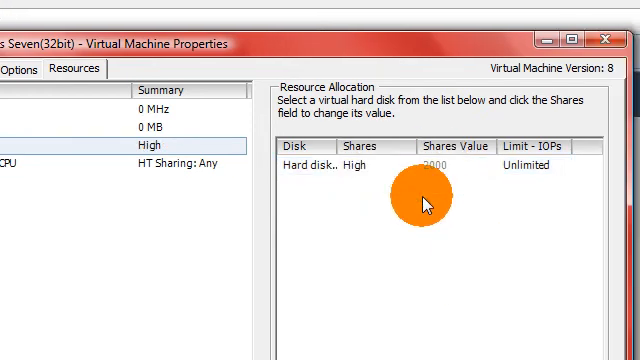
pyautogui.moveTo(346, 228)
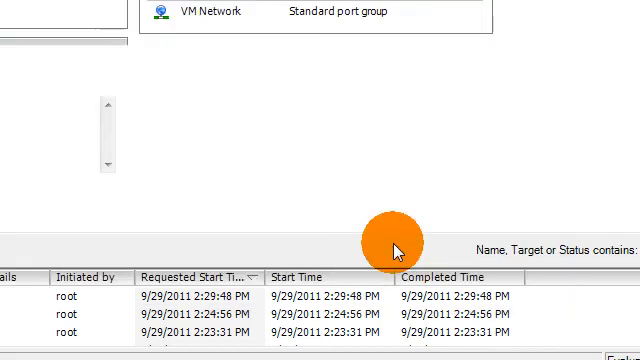
pyautogui.click(108, 128)
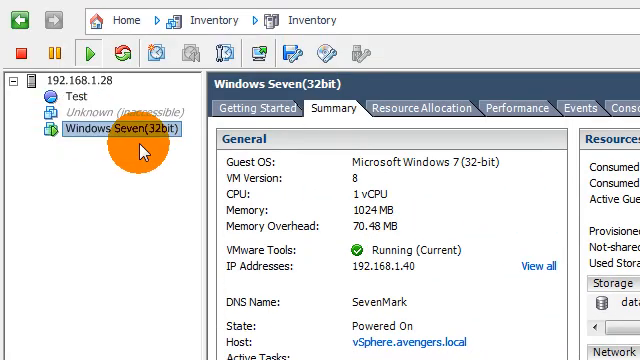